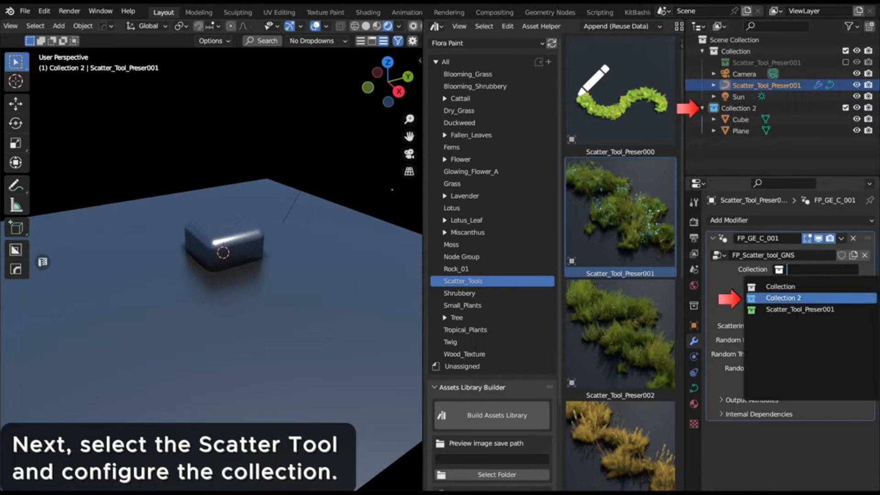
# Set the Flora Paint Scatter_Tools modifier's Collection field to Collection 2
pyautogui.click(783, 298)
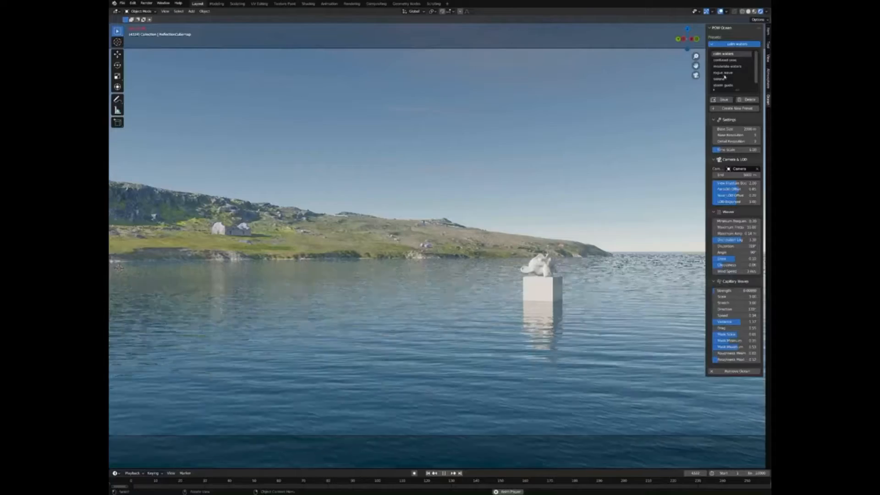
# Cycle the ocean through moderate, rogue wave and windless presets, ending on calm waters
pyautogui.click(724, 60)
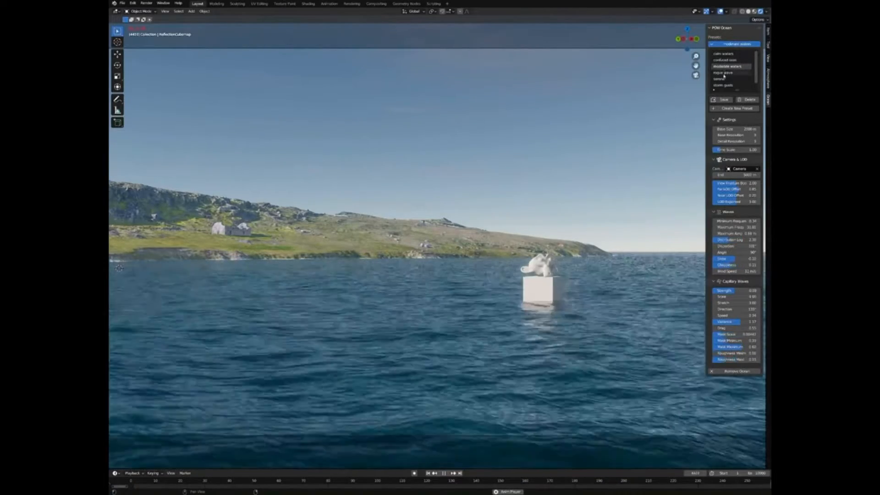
pyautogui.click(727, 72)
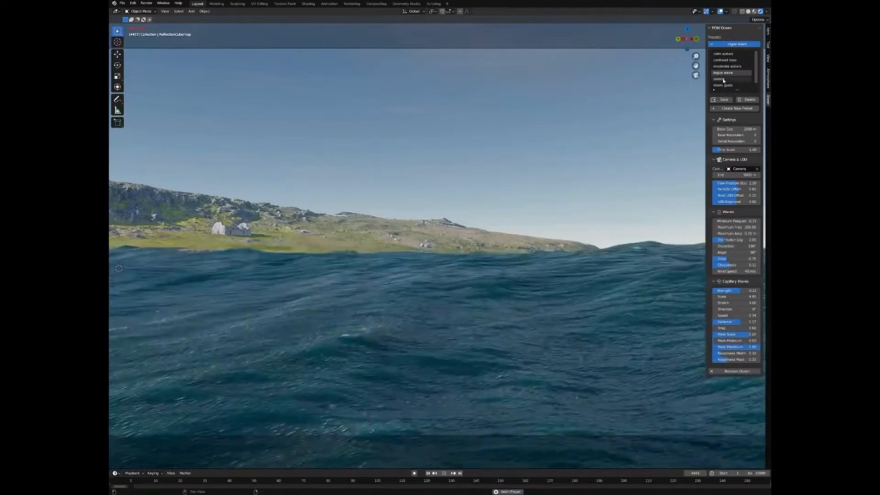
pyautogui.click(725, 79)
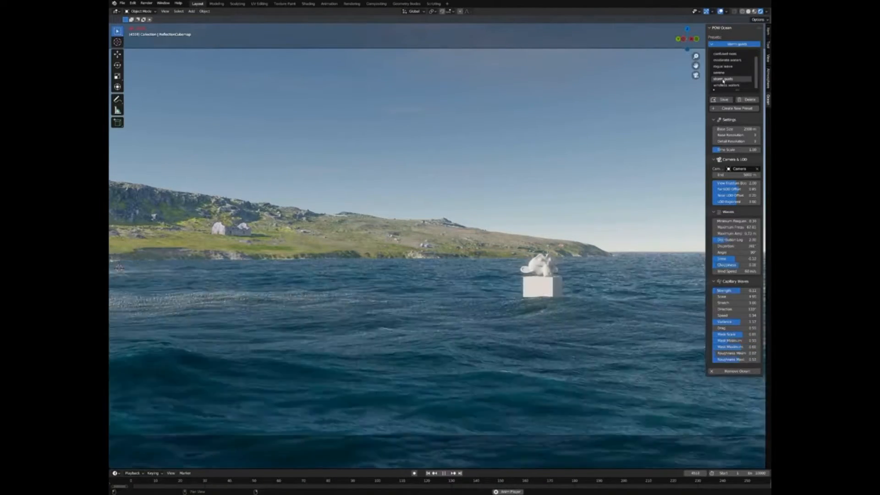
pyautogui.click(731, 87)
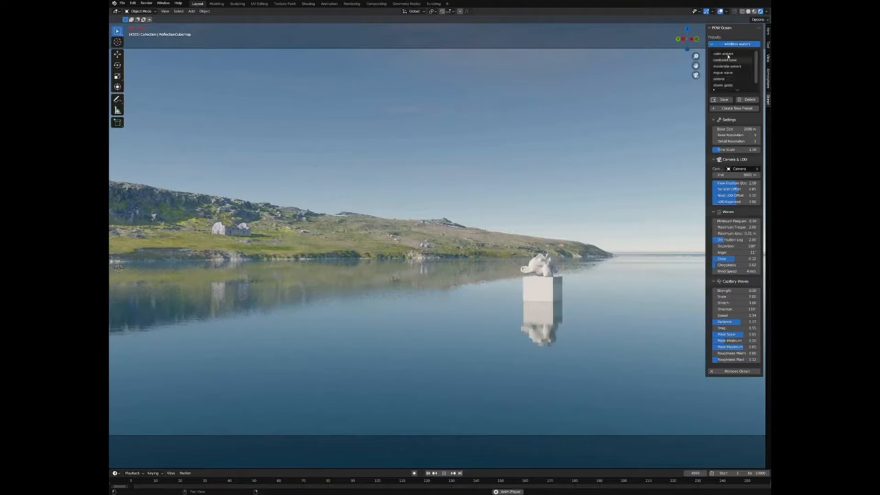
pyautogui.click(719, 54)
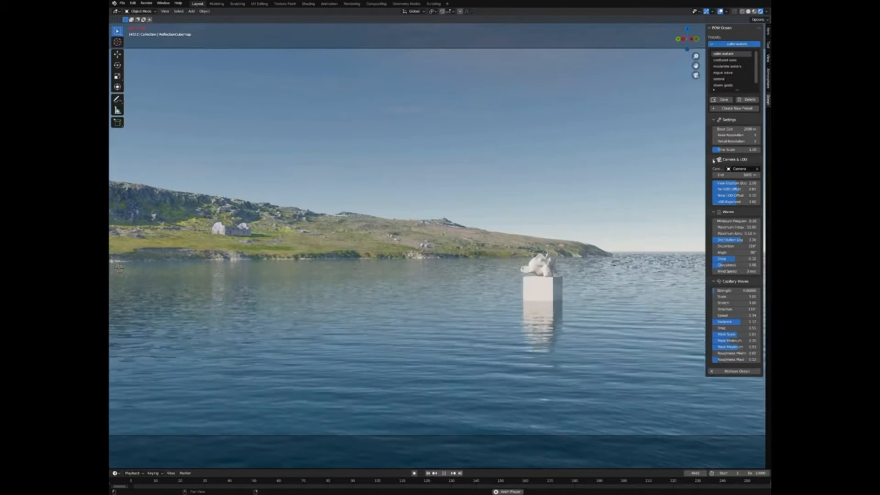
# Adjust the waves and save the current ocean settings as a new preset
pyautogui.click(717, 159)
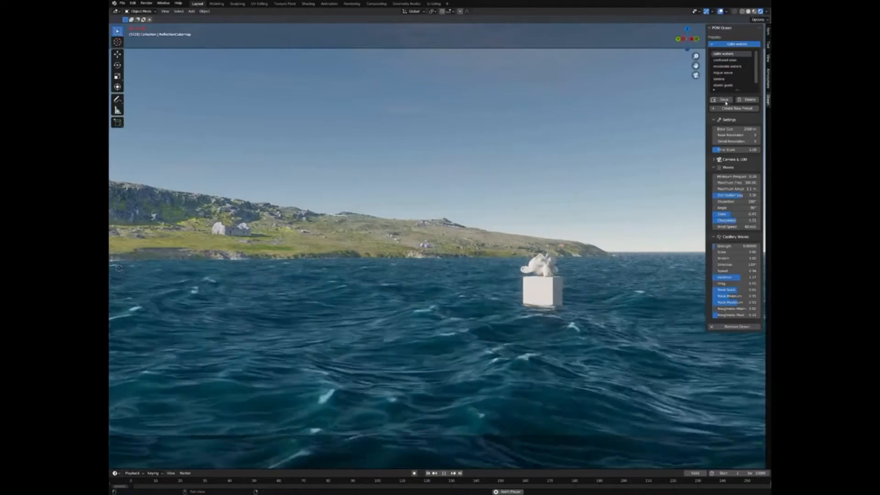
pyautogui.click(747, 109)
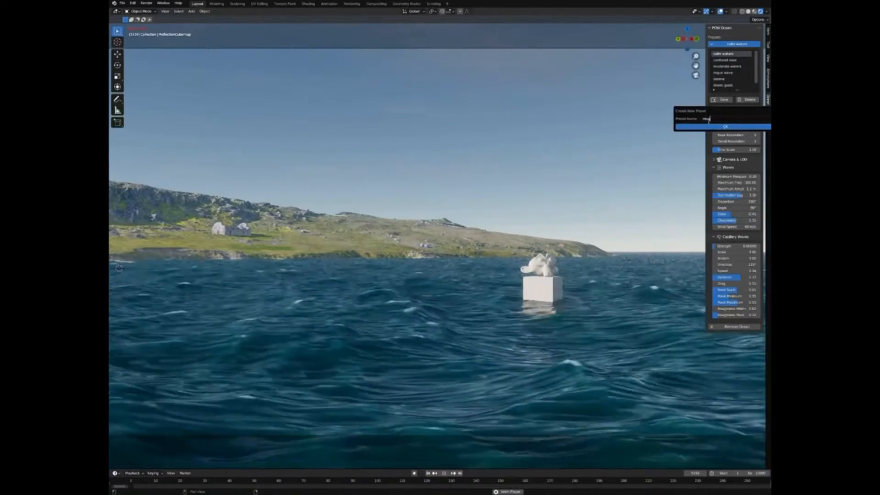
pyautogui.click(725, 127)
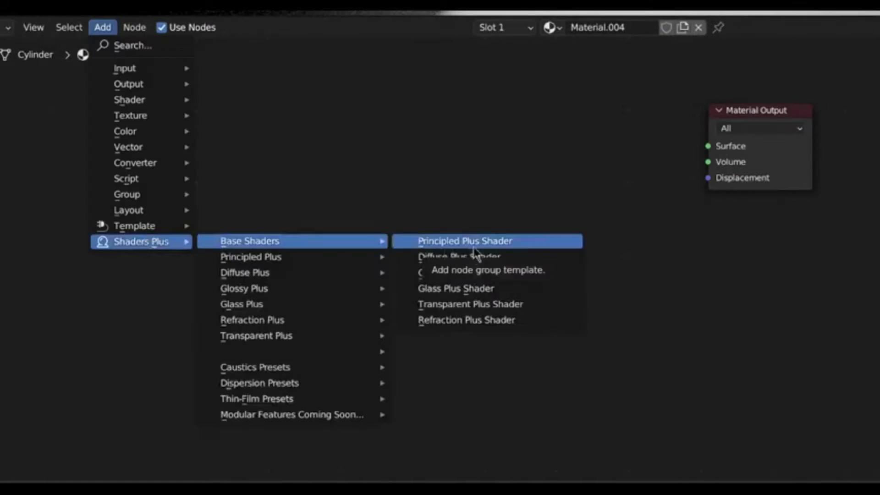
# Add a Principled Plus Shader from Shaders Plus > Base Shaders to the cylinder's material
pyautogui.click(462, 241)
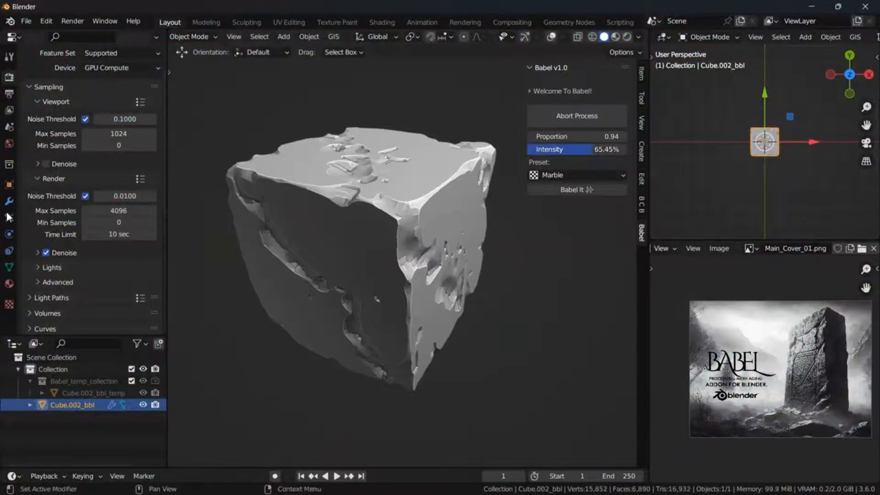
# Run Babel It on the cube, then inspect its BabelBoolean, BabelPreview and BabelNormal modifiers
pyautogui.click(8, 201)
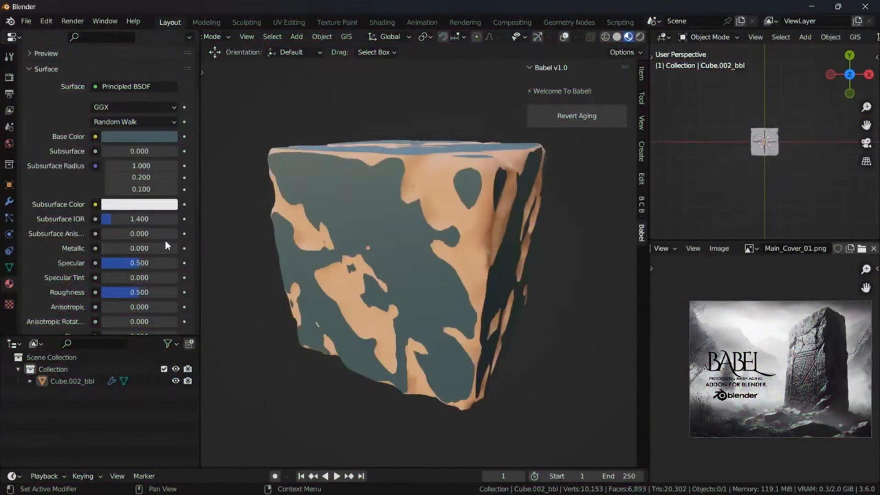
pyautogui.click(138, 137)
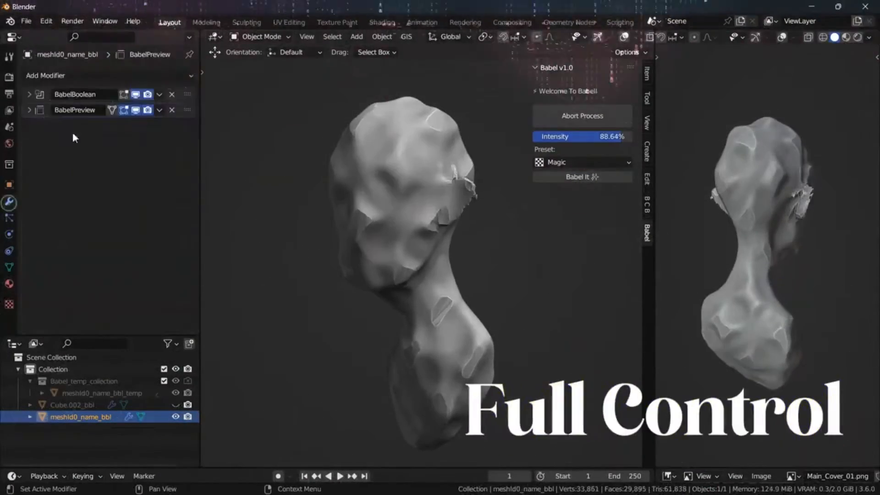
pyautogui.click(31, 94)
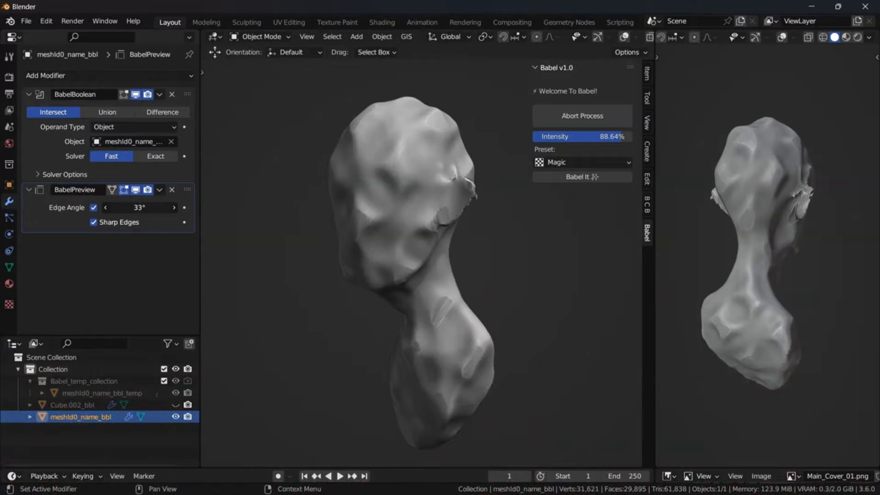
pyautogui.click(155, 156)
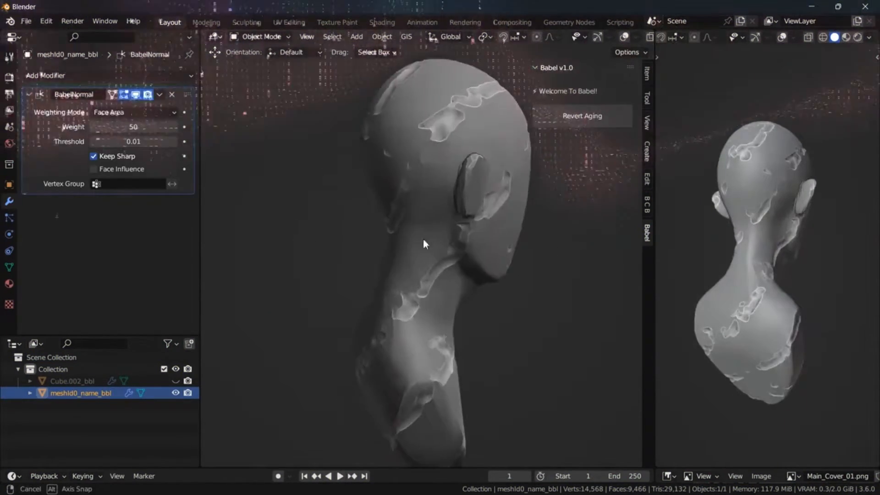
pyautogui.click(581, 116)
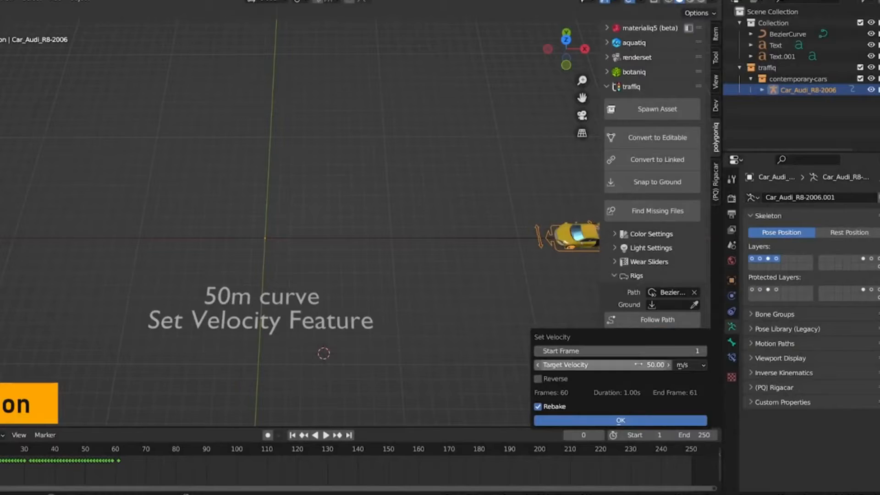
# Confirm a 50 m/s target velocity for the car along the curve
pyautogui.click(620, 420)
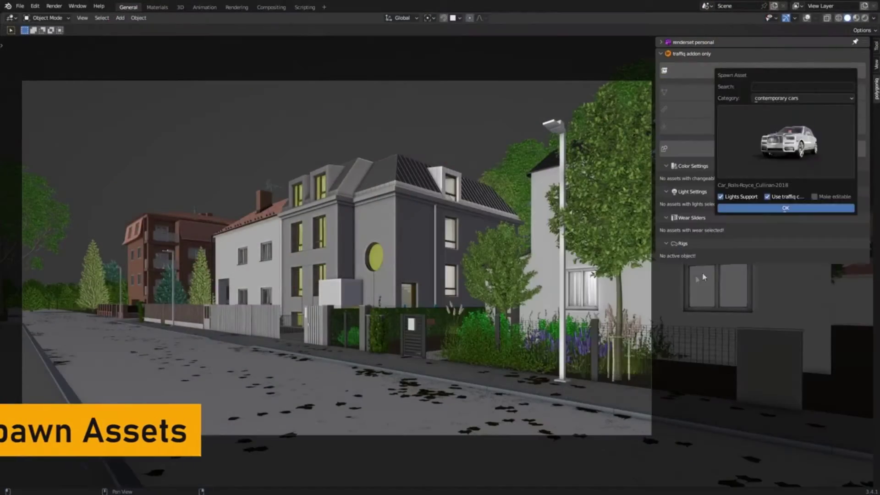
# Spawn the Car_Rolls-Royce_Cullinan-2018 asset into the street scene
pyautogui.click(785, 208)
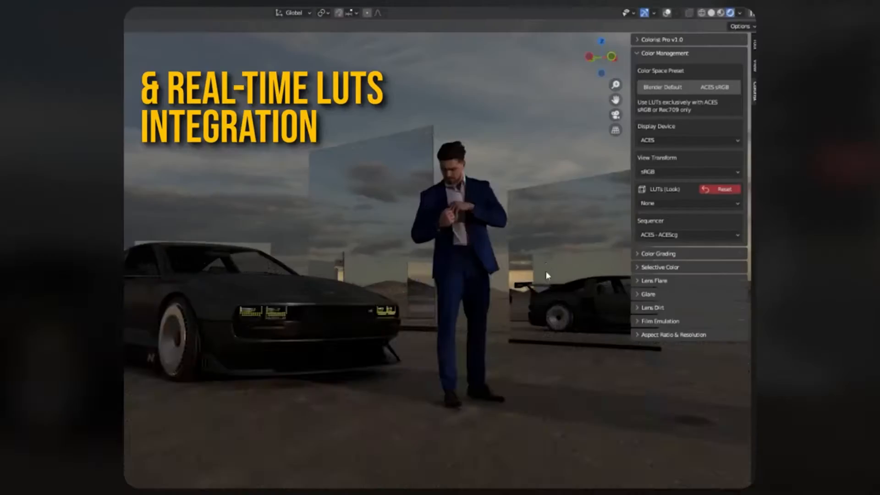
# Apply the Insta Vertical 4:5 social media aspect ratio in Colorist Pro
pyautogui.click(688, 203)
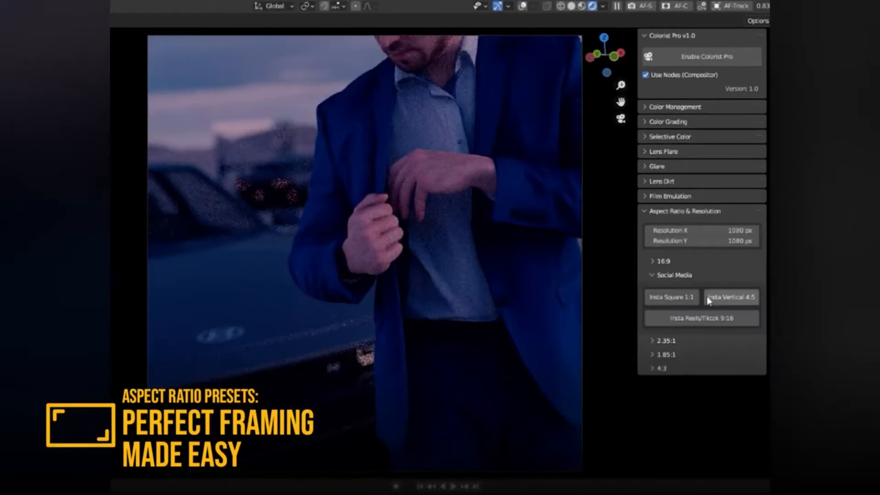
pyautogui.click(662, 261)
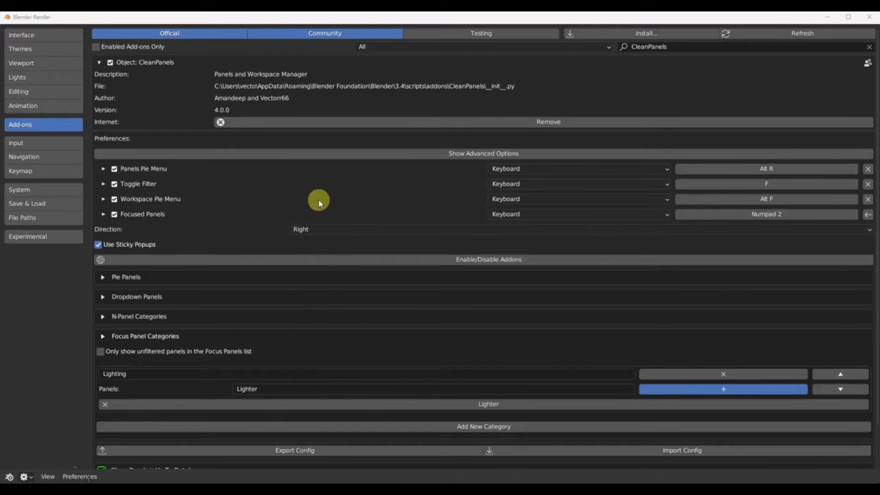
pyautogui.moveTo(280, 177)
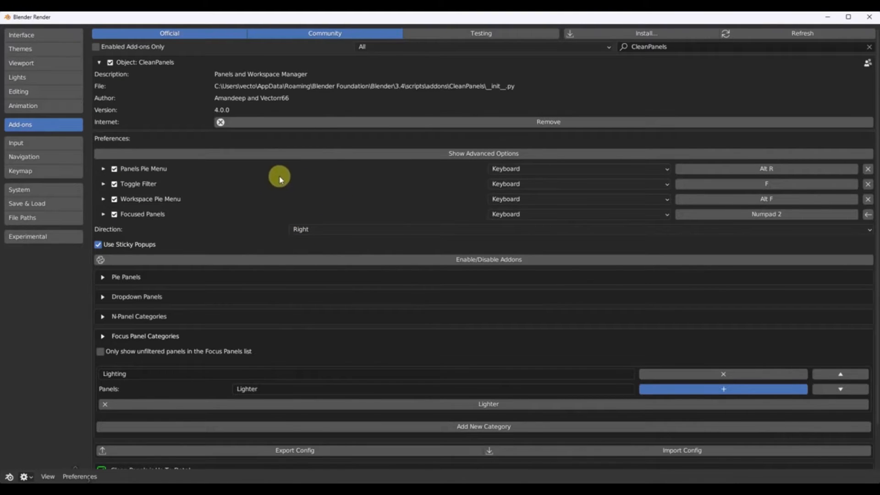
# Show CleanPanels' advanced options and enable Experimental Features
pyautogui.click(483, 154)
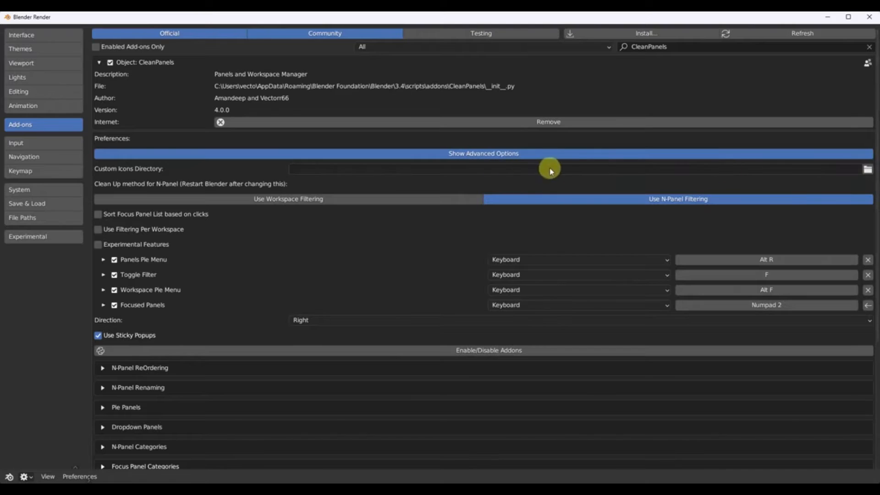
pyautogui.click(97, 244)
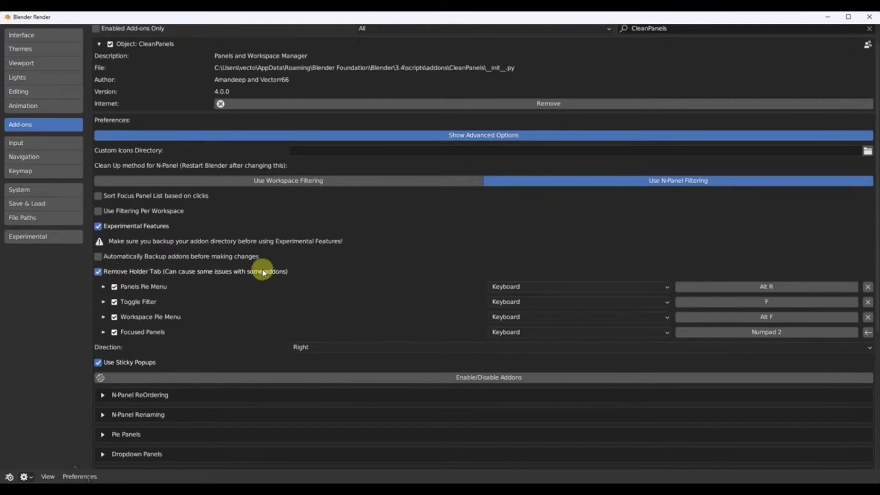
pyautogui.click(489, 378)
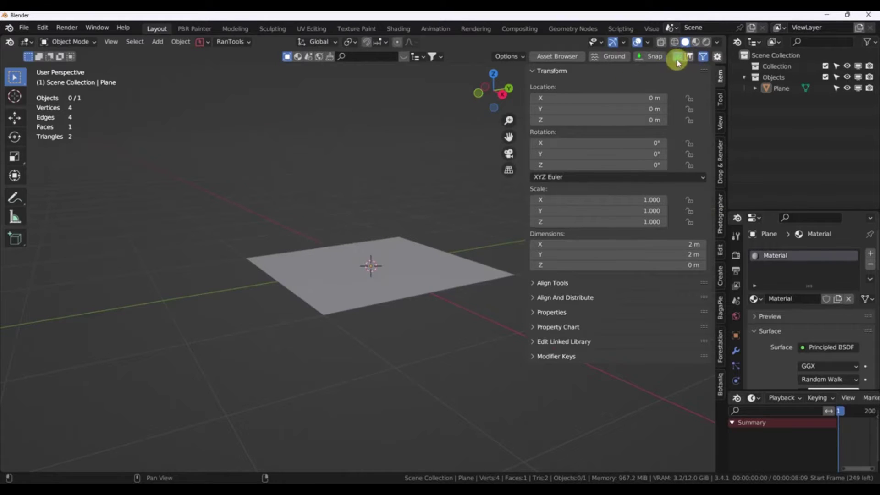
pyautogui.moveTo(405, 30)
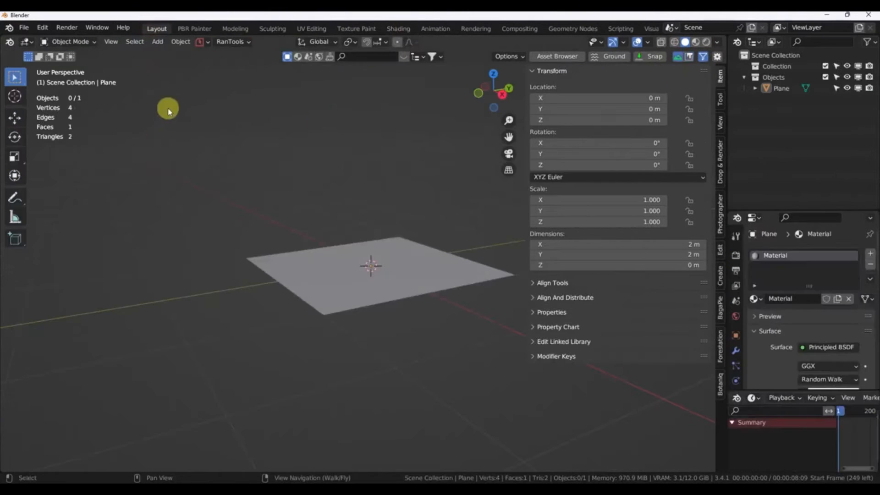
pyautogui.moveTo(291, 149)
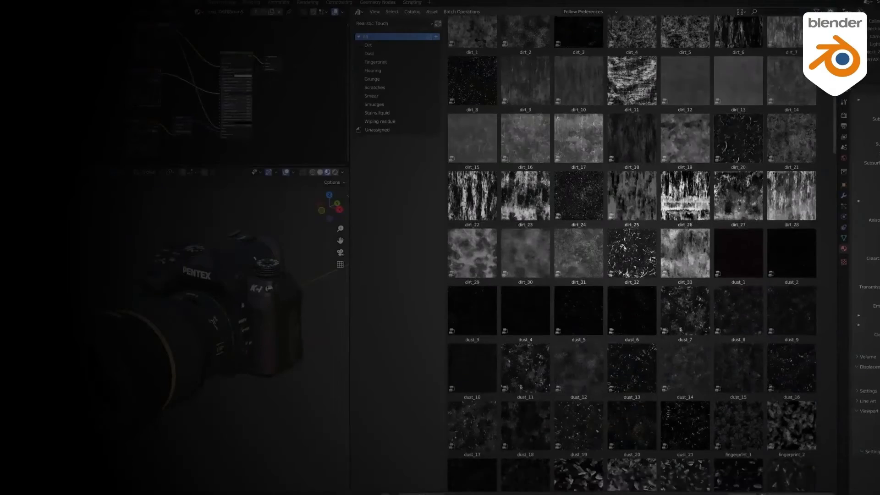
pyautogui.scroll(-3)
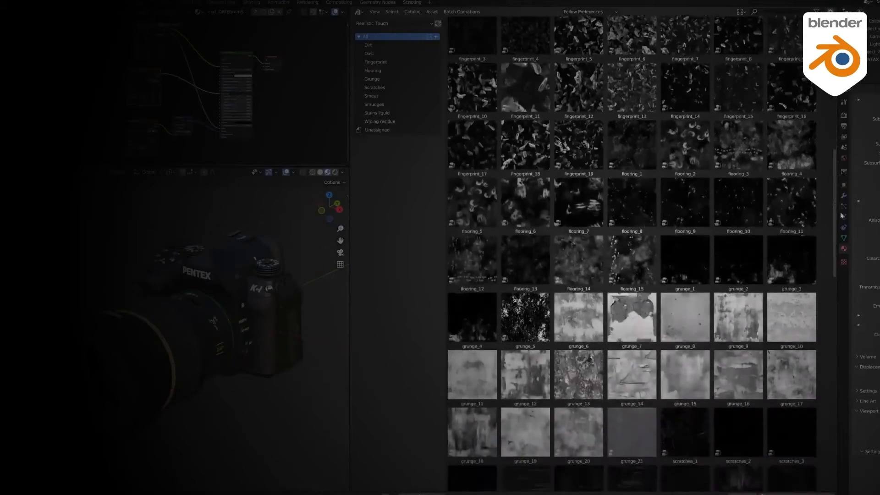
pyautogui.scroll(-3)
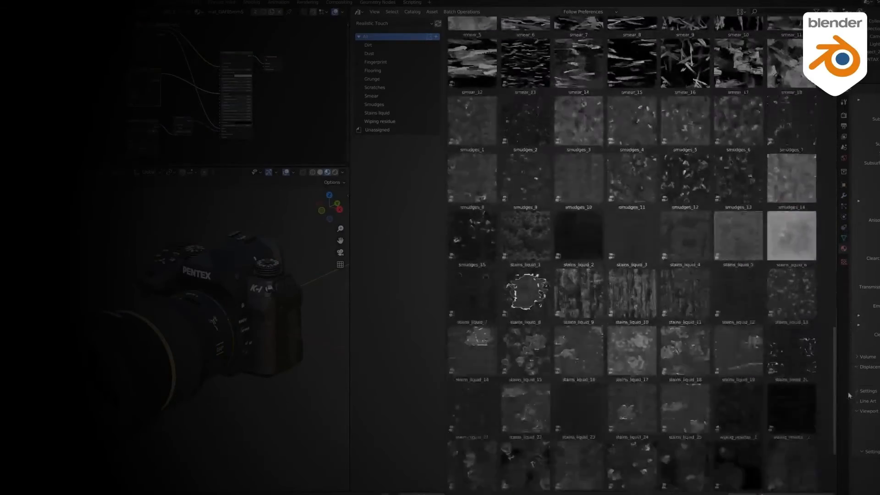